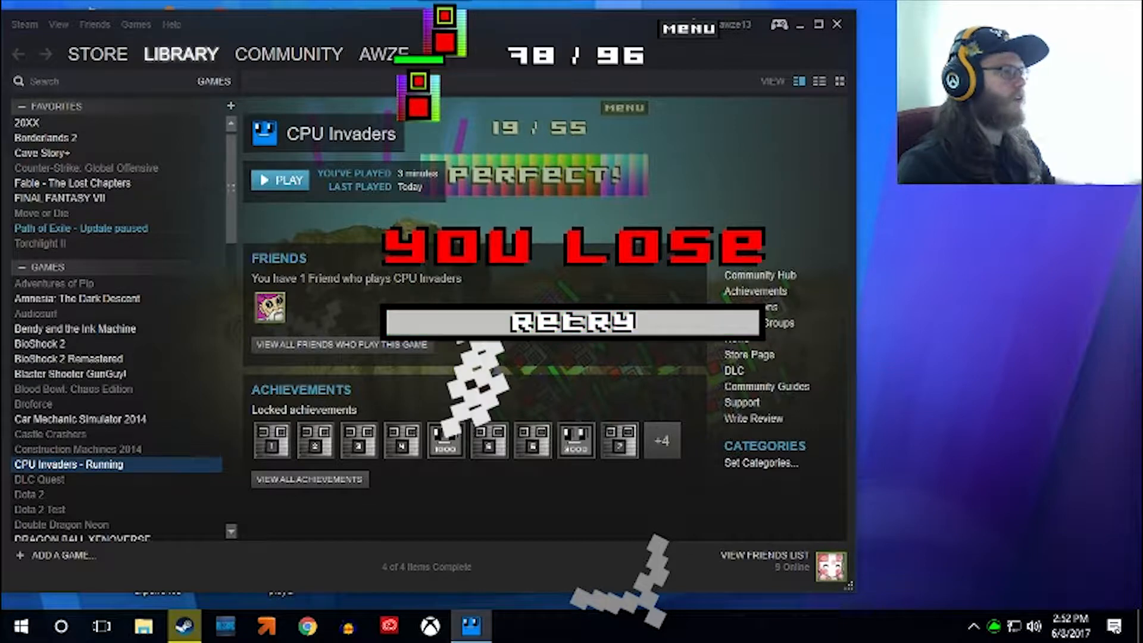
Dismiss the YOU LOSE result at 78/96 and retry the level.
key("alt+tab")
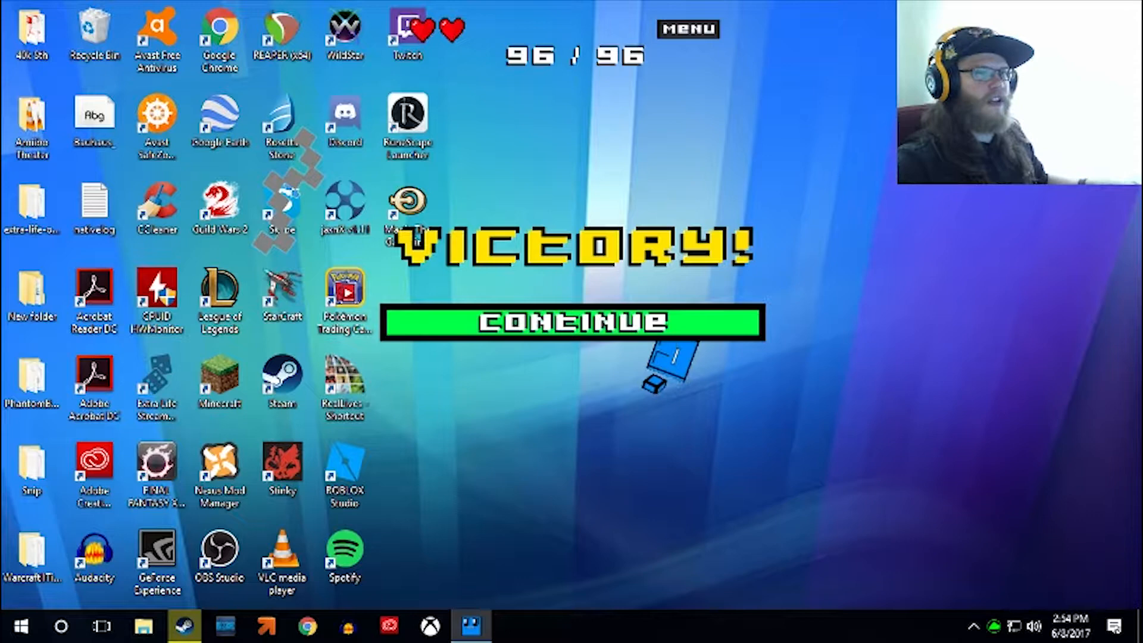
Continue past the VICTORY! screen showing 96/96 enemies destroyed.
left_click(571, 323)
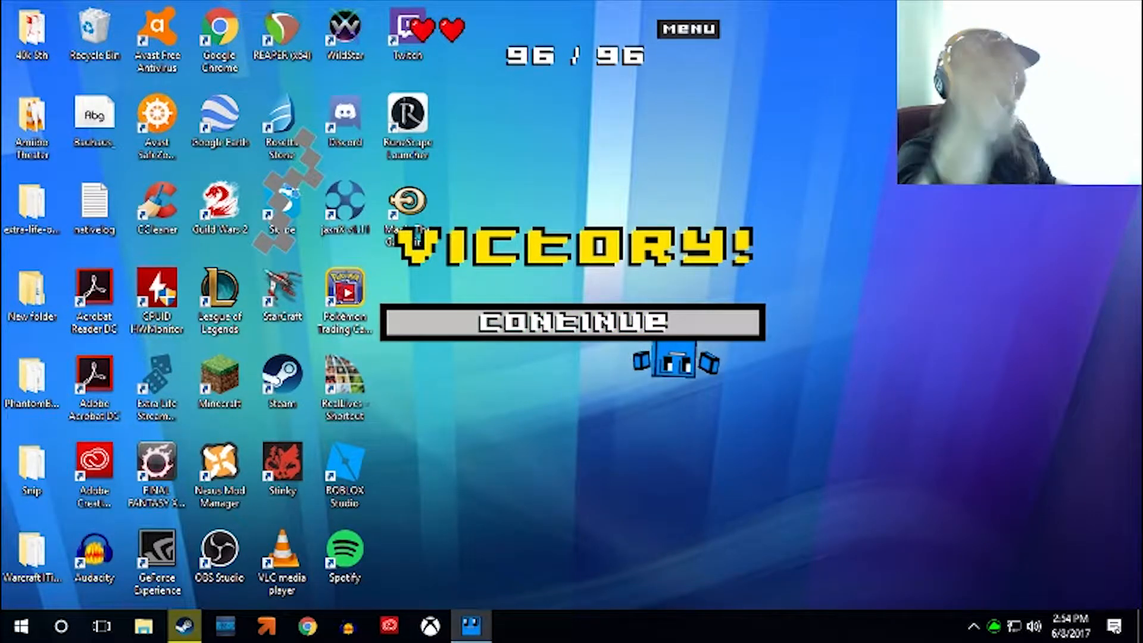